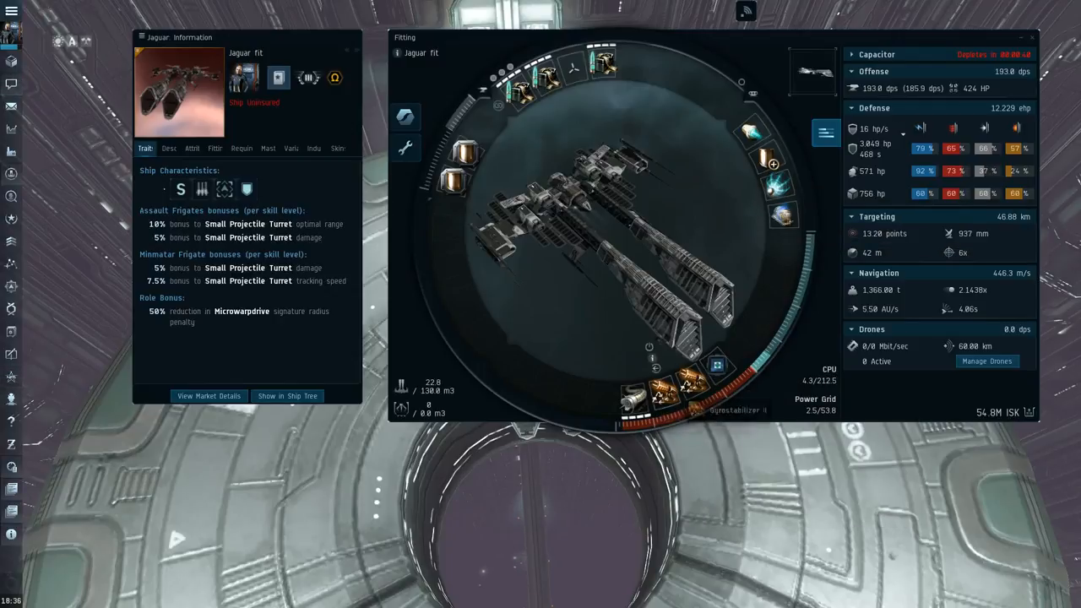
{"action": "mouse_move", "coordinate": [629, 398]}
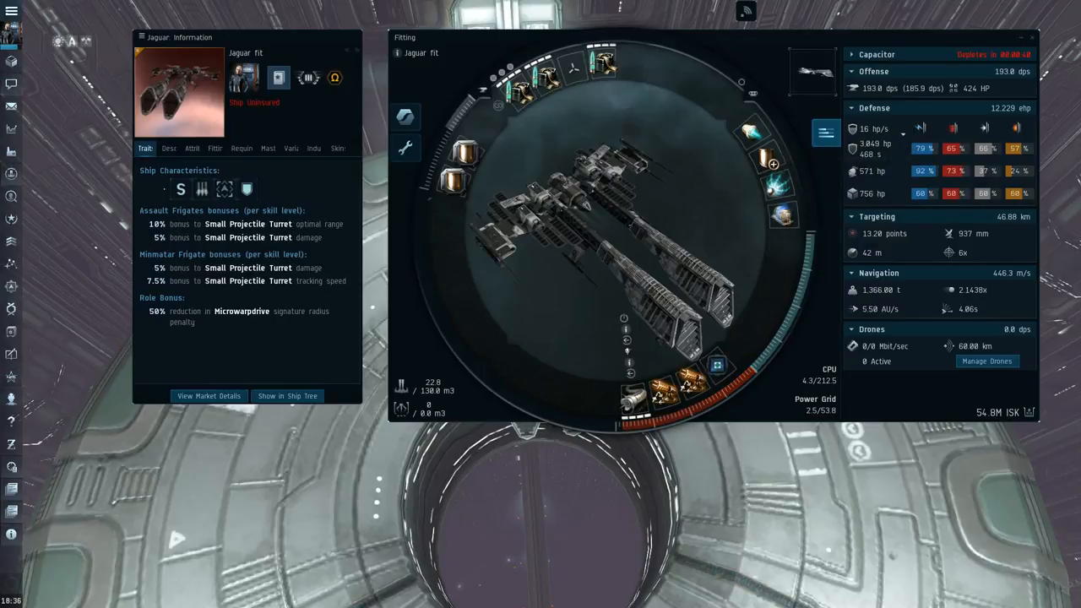
{"action": "mouse_move", "coordinate": [635, 399]}
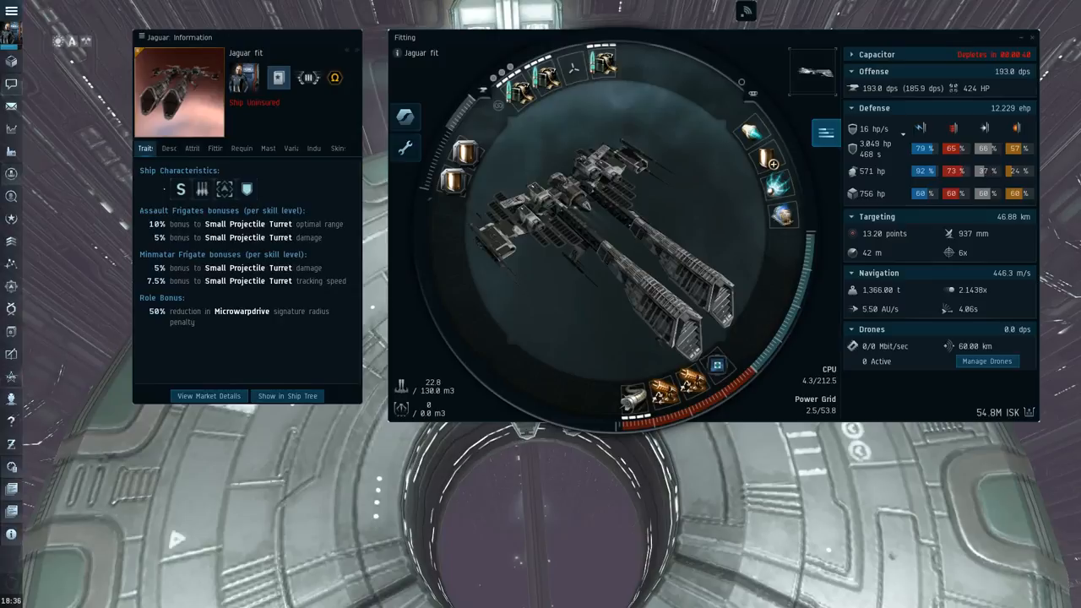
{"action": "mouse_move", "coordinate": [630, 401]}
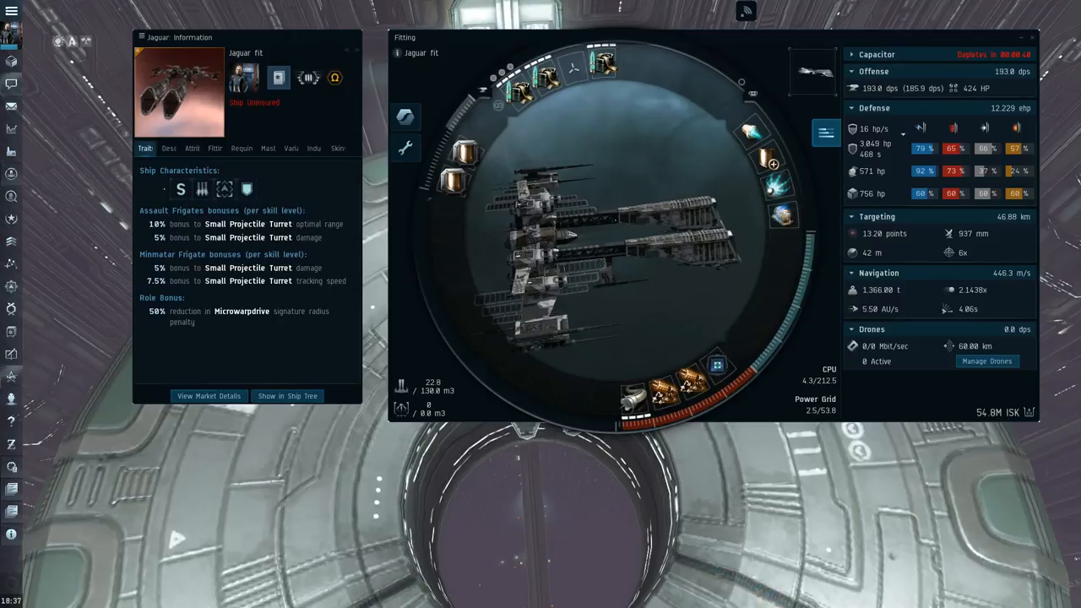
{"action": "mouse_move", "coordinate": [634, 397]}
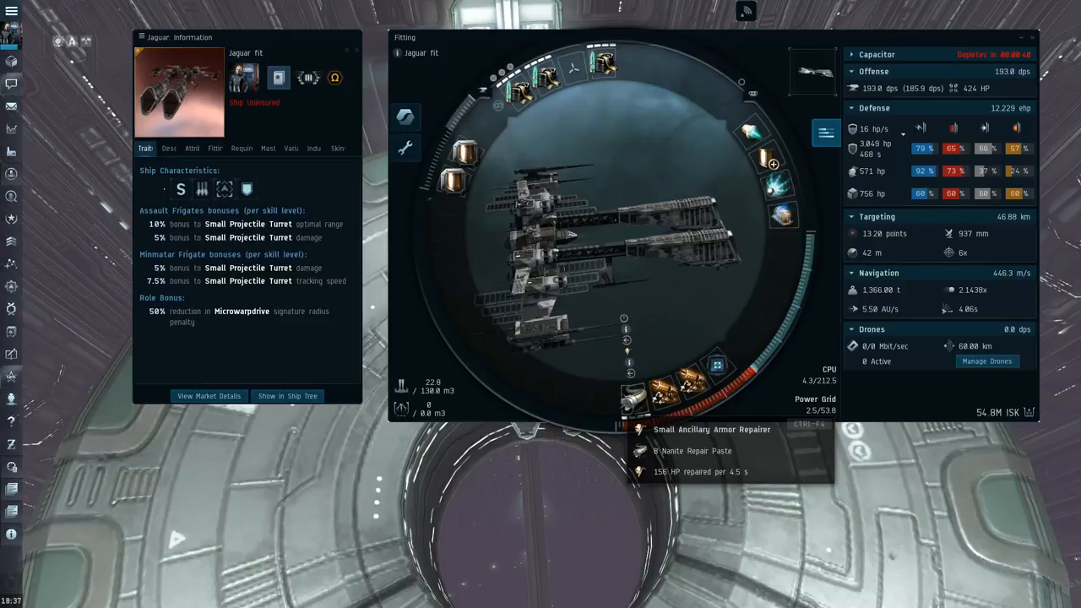
{"action": "mouse_move", "coordinate": [482, 190]}
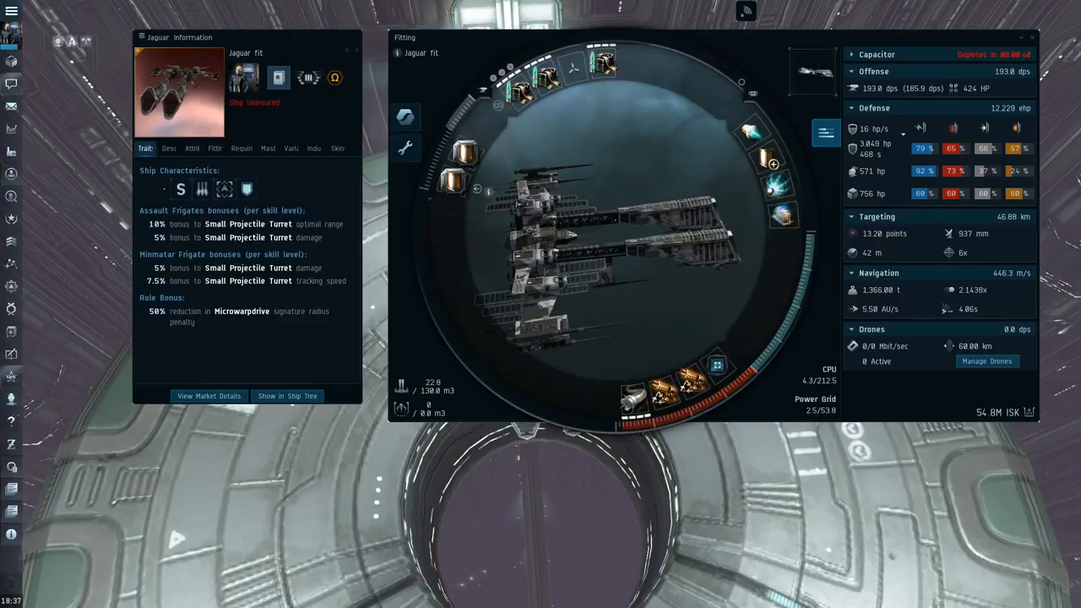
{"action": "mouse_move", "coordinate": [247, 189]}
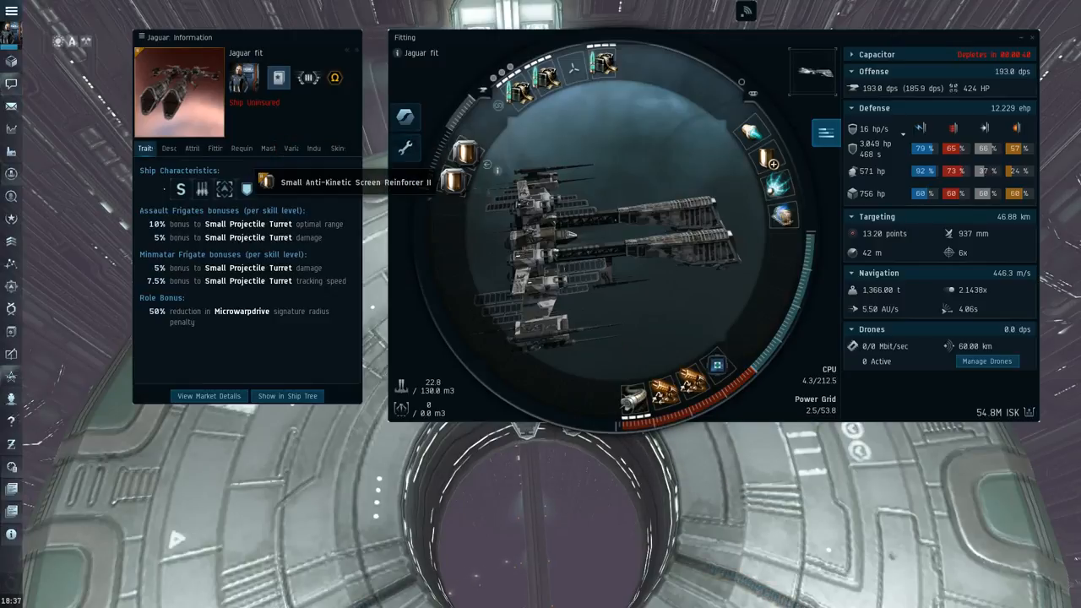
{"action": "mouse_move", "coordinate": [499, 188]}
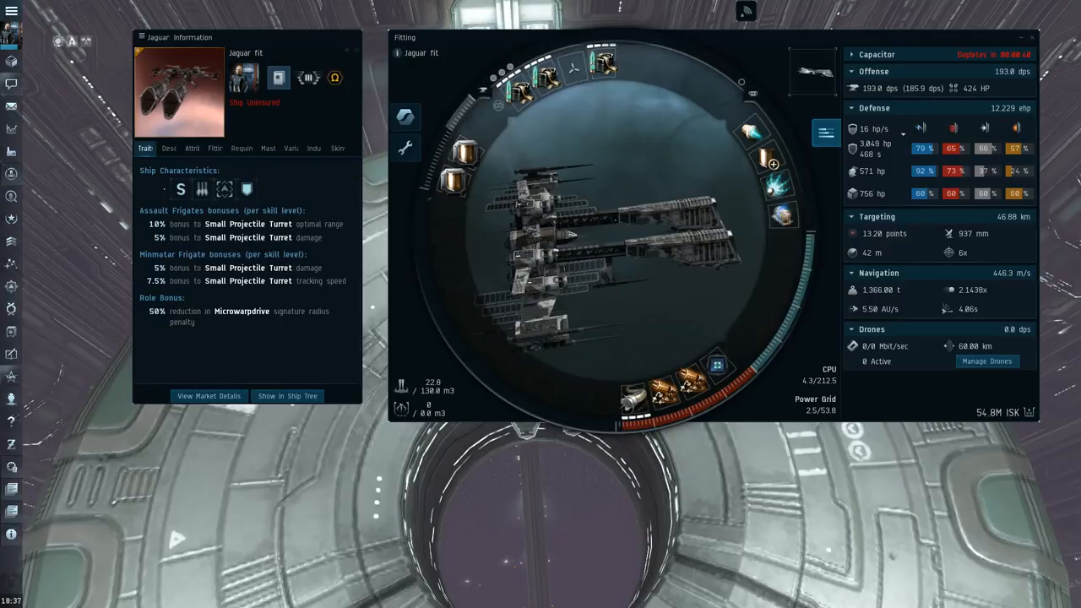
{"action": "mouse_move", "coordinate": [461, 165]}
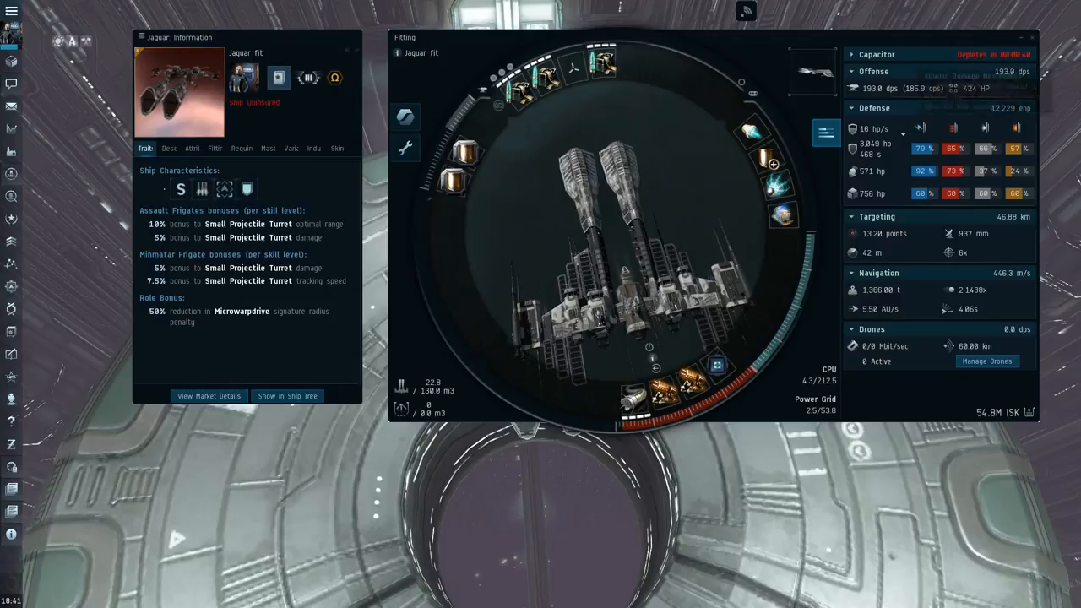
{"action": "mouse_move", "coordinate": [638, 401]}
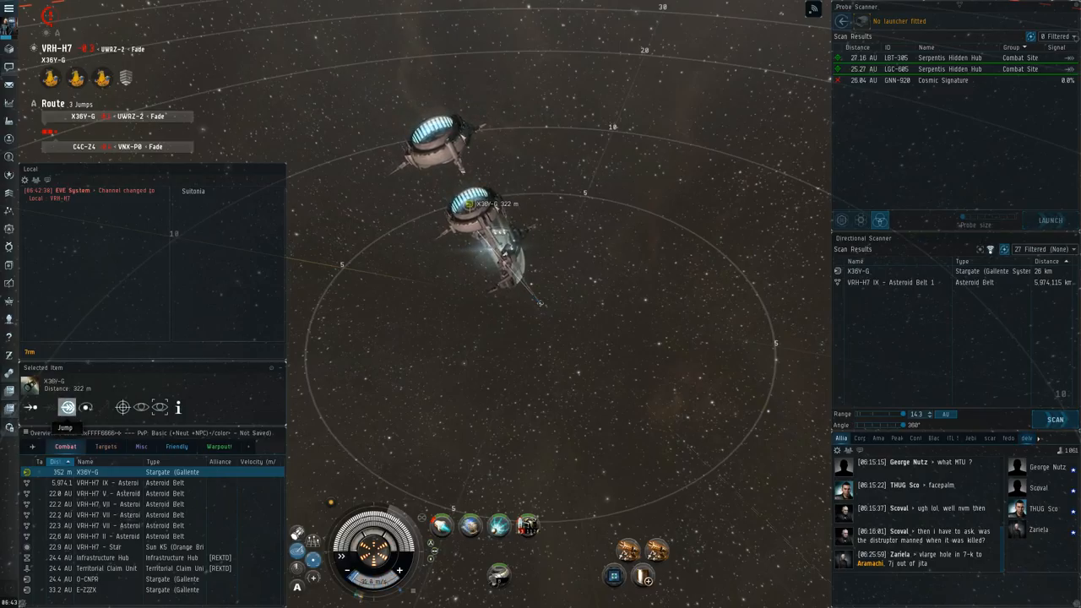
- Jump into X36Y-G, lock guttertrash's Sabre at 16 km and fight it to destruction
{"action": "left_click", "coordinate": [68, 407]}
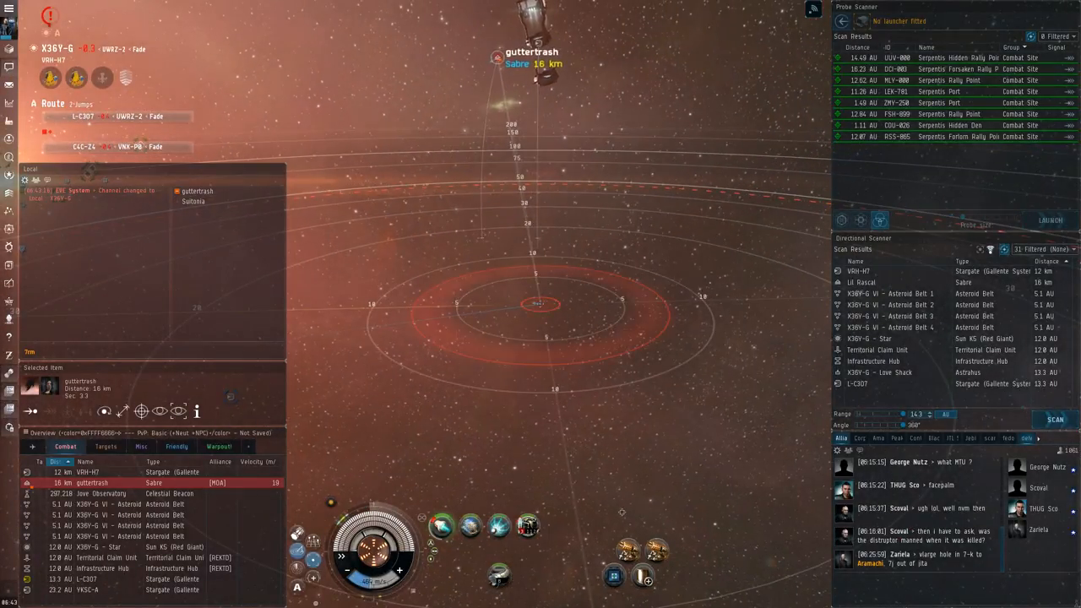
{"action": "left_click", "coordinate": [528, 528]}
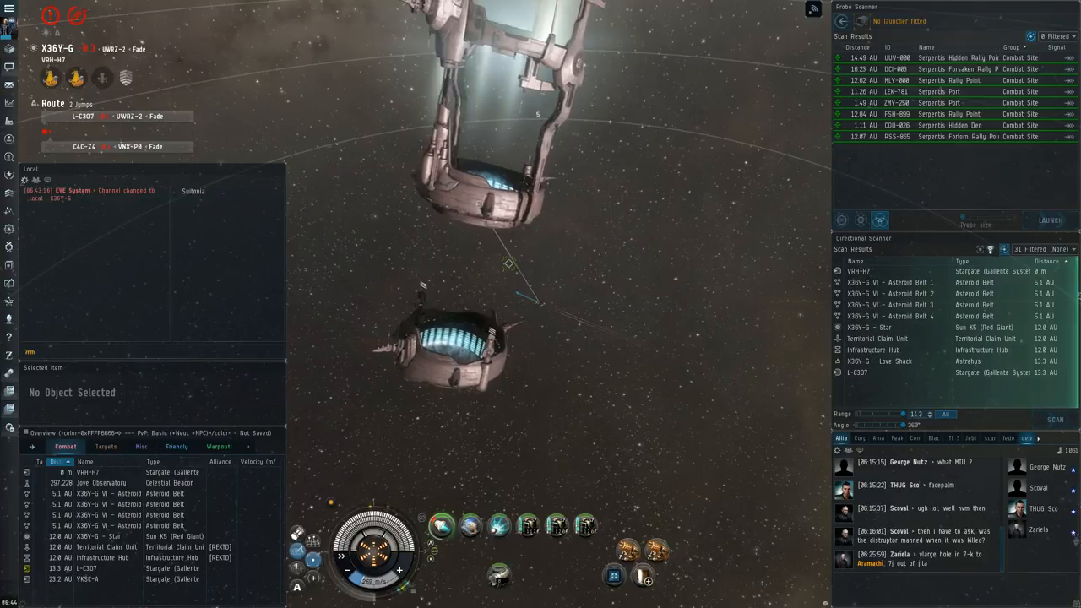
{"action": "left_click", "coordinate": [1055, 420]}
{"action": "type", "text": "gf"}
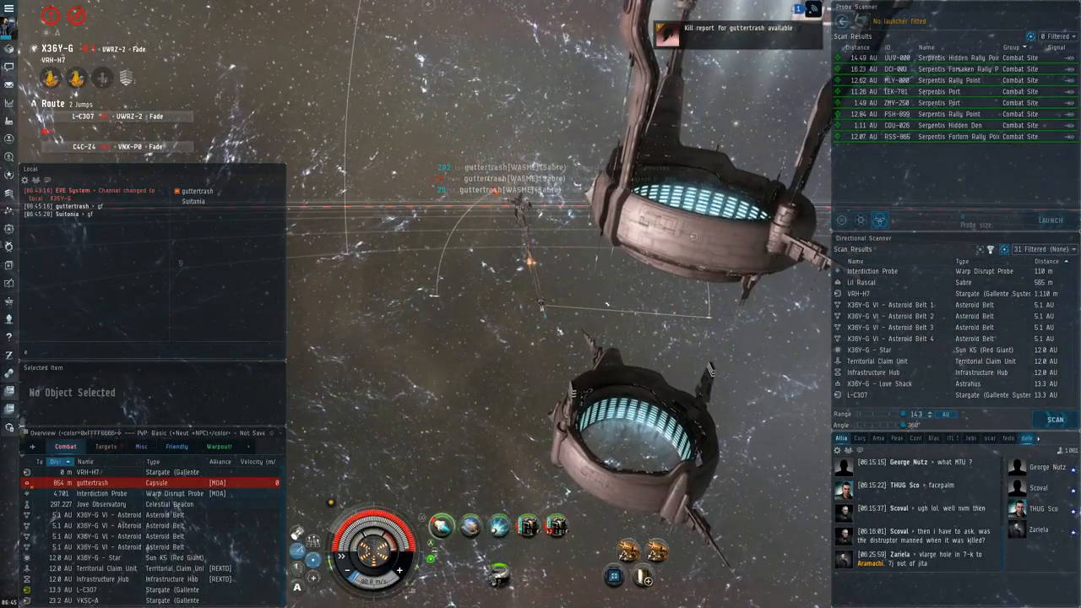
- Jump through the VRH-H7 stargate into YZ-UKA and select the E-FIC0 stargate
{"action": "left_click", "coordinate": [93, 482]}
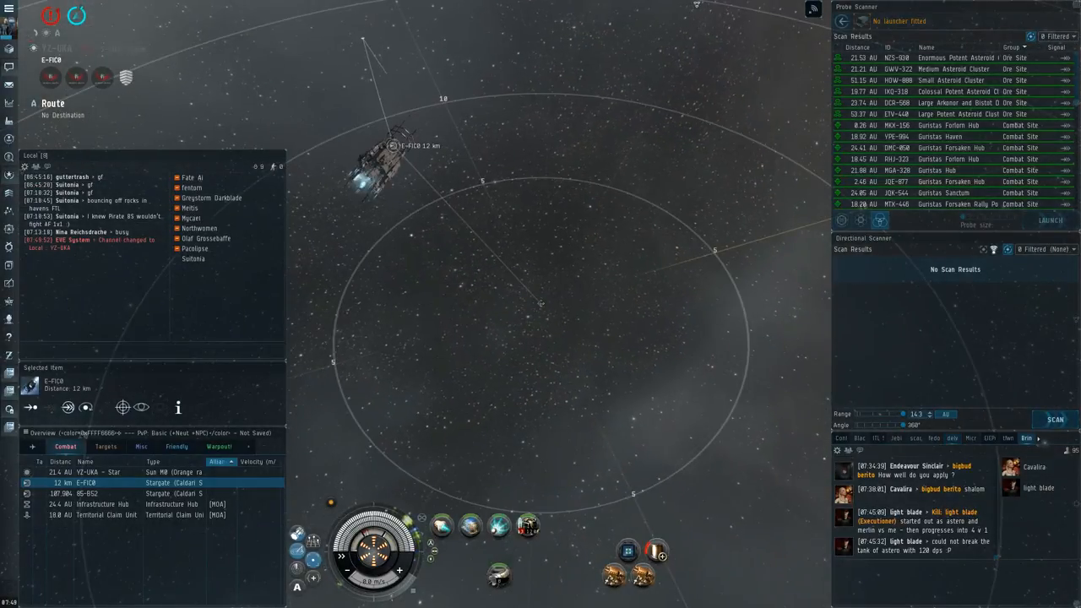
{"action": "right_click", "coordinate": [393, 145]}
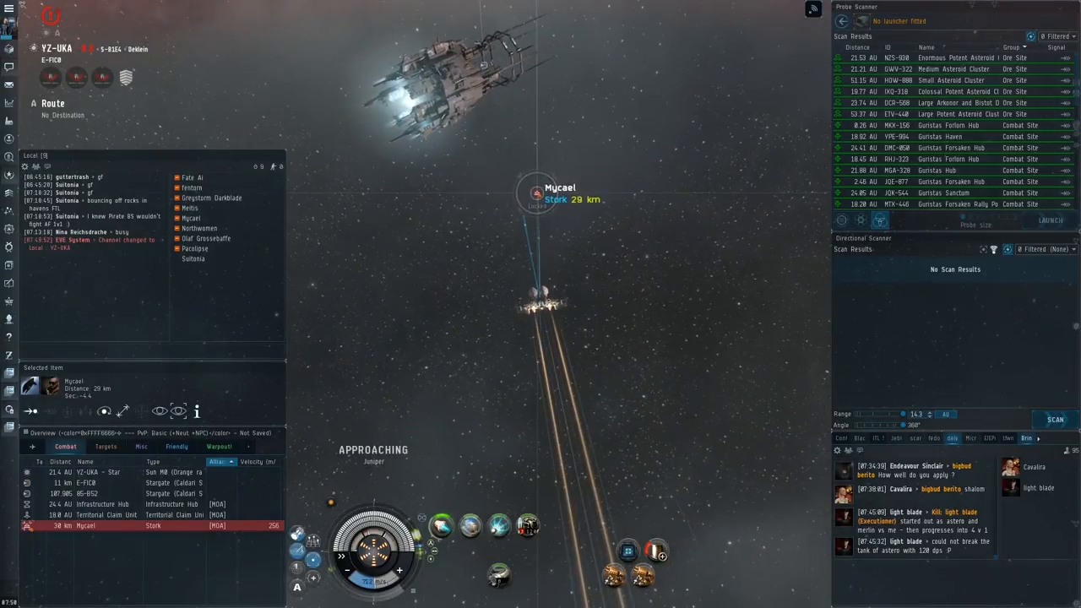
- Approach Mycael's Stork from 29 km to close combat range
{"action": "right_click", "coordinate": [538, 194]}
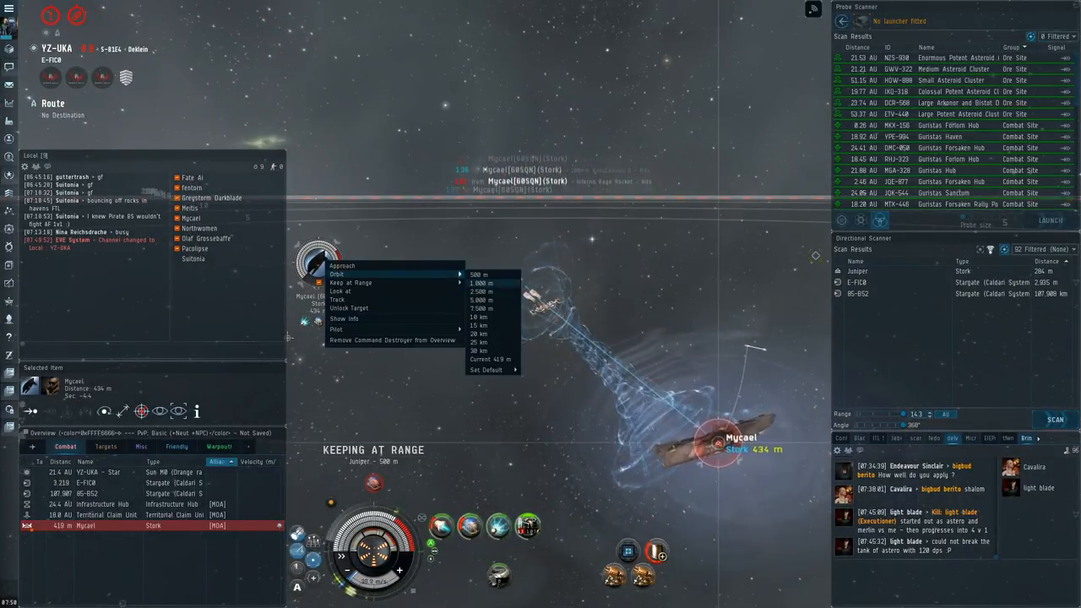
- Orbit the Stork at 2,500 m, then hold a fixed range from it
{"action": "left_click", "coordinate": [481, 292]}
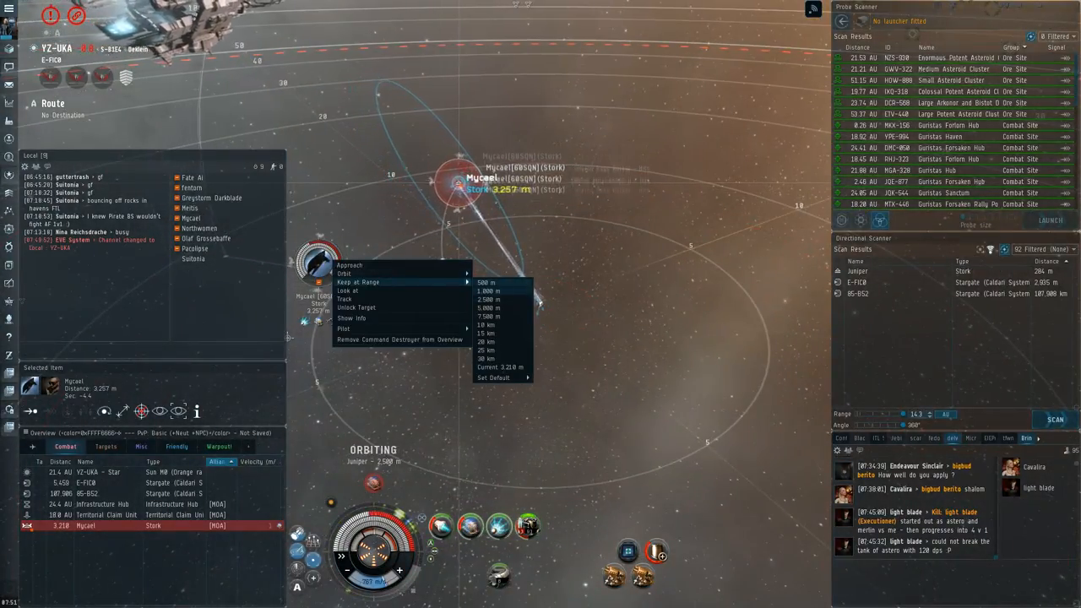
{"action": "left_click", "coordinate": [486, 282]}
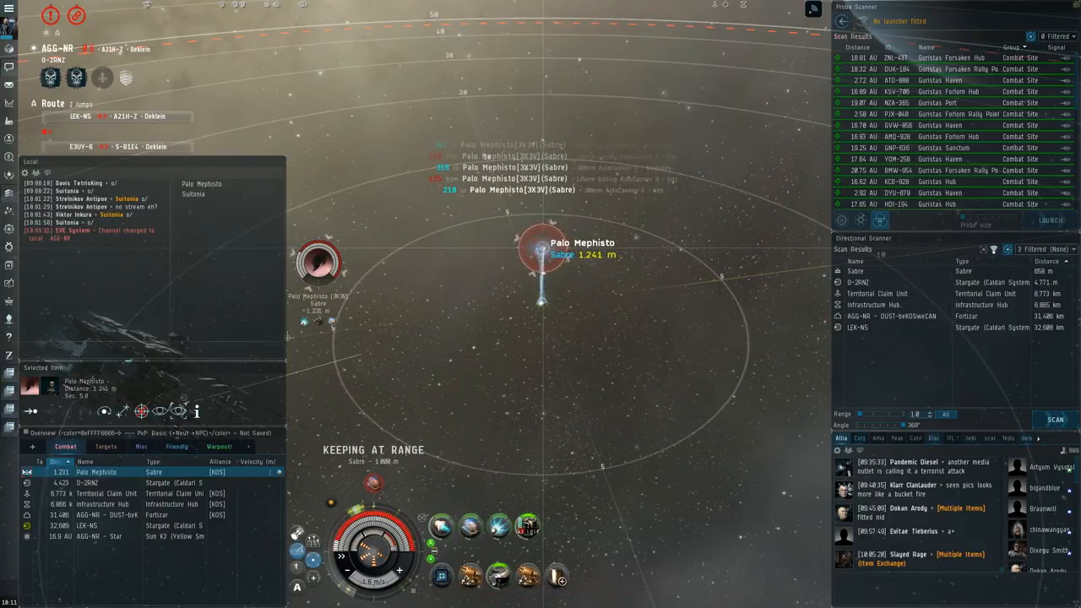
- Keep at range 1,000 m from Palo Mephisto's Sabre while trading fire
{"action": "right_click", "coordinate": [498, 549]}
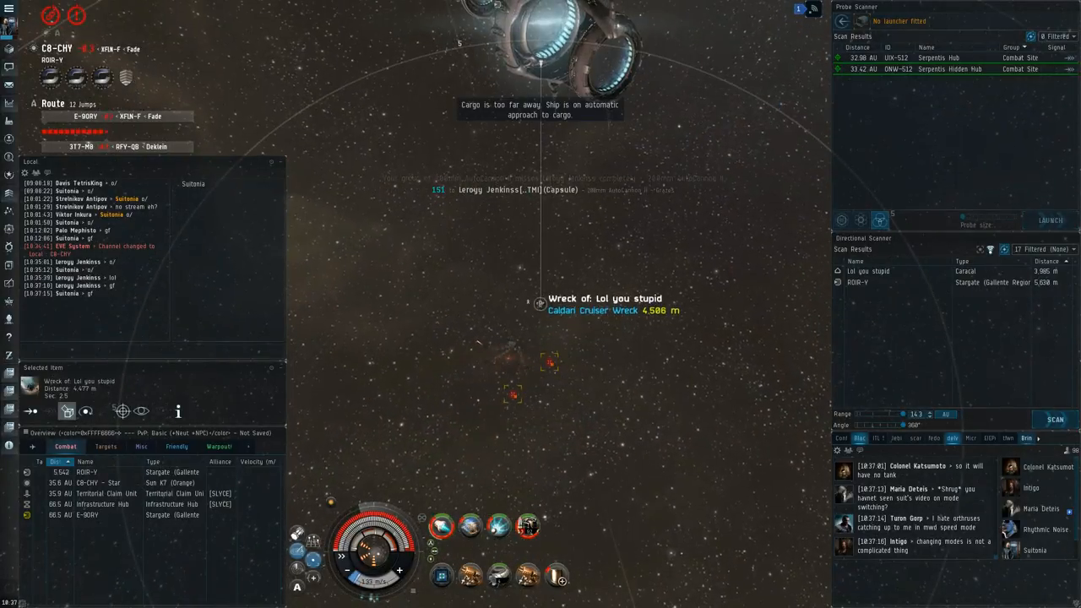
- Show the Notification History while approaching the Caracal wreck at 4,228 m
{"action": "left_click", "coordinate": [798, 9]}
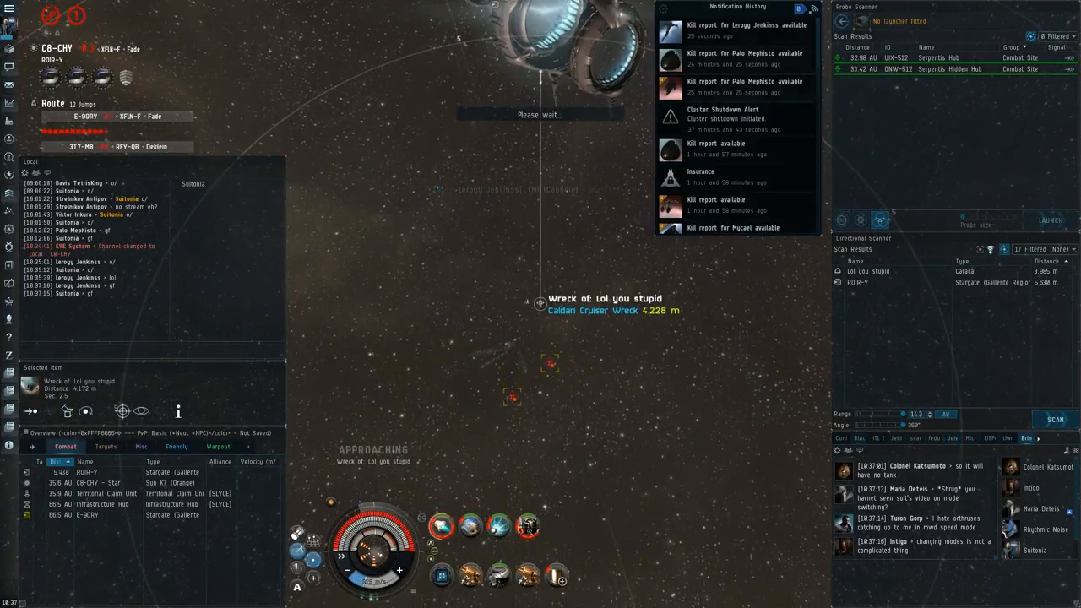